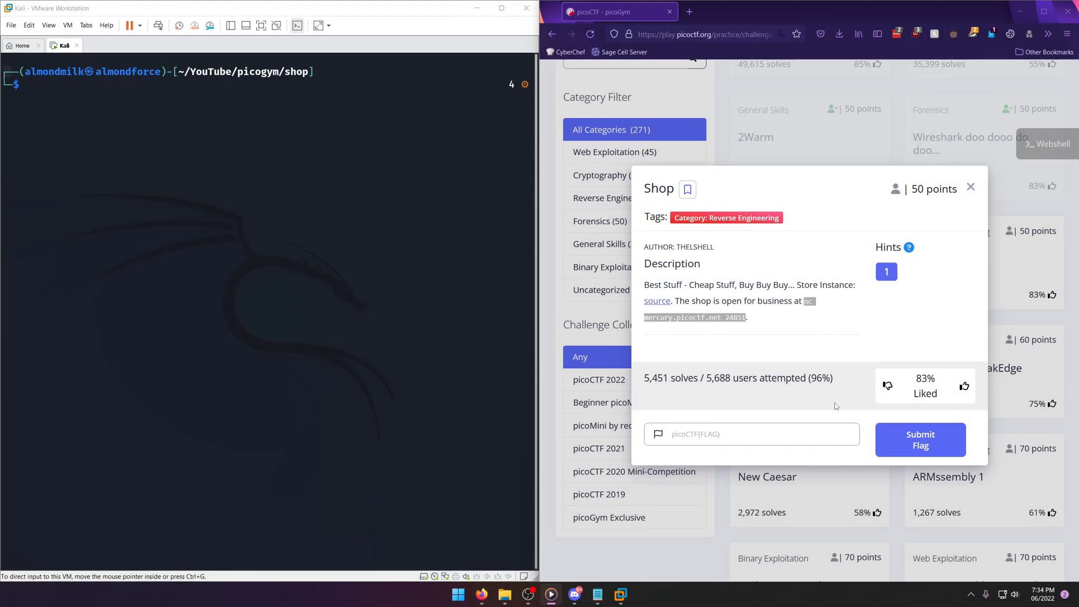
mouse_move(841, 406)
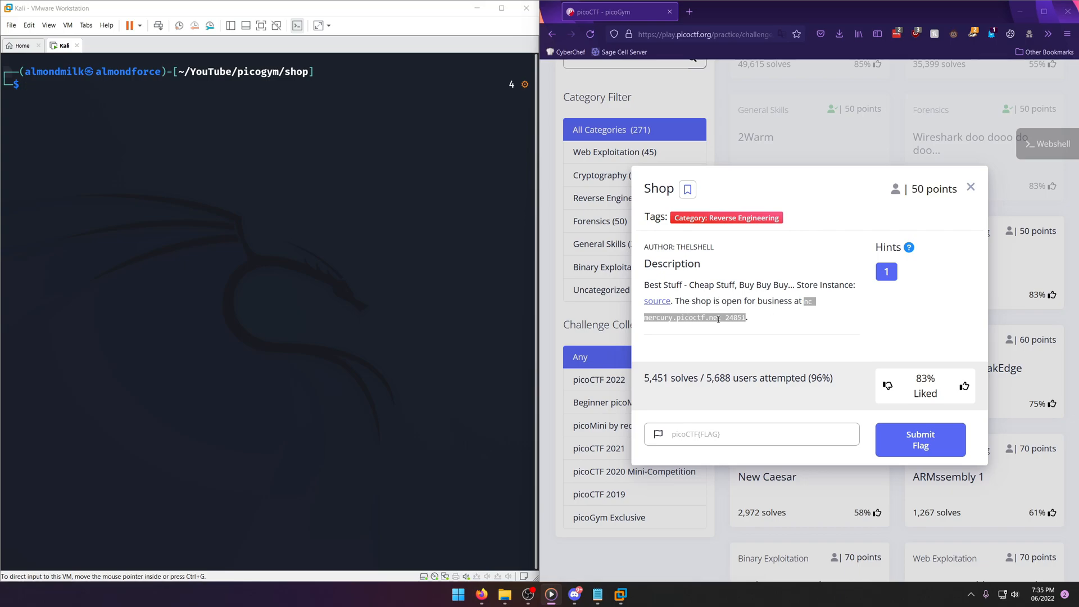
mouse_move(804, 312)
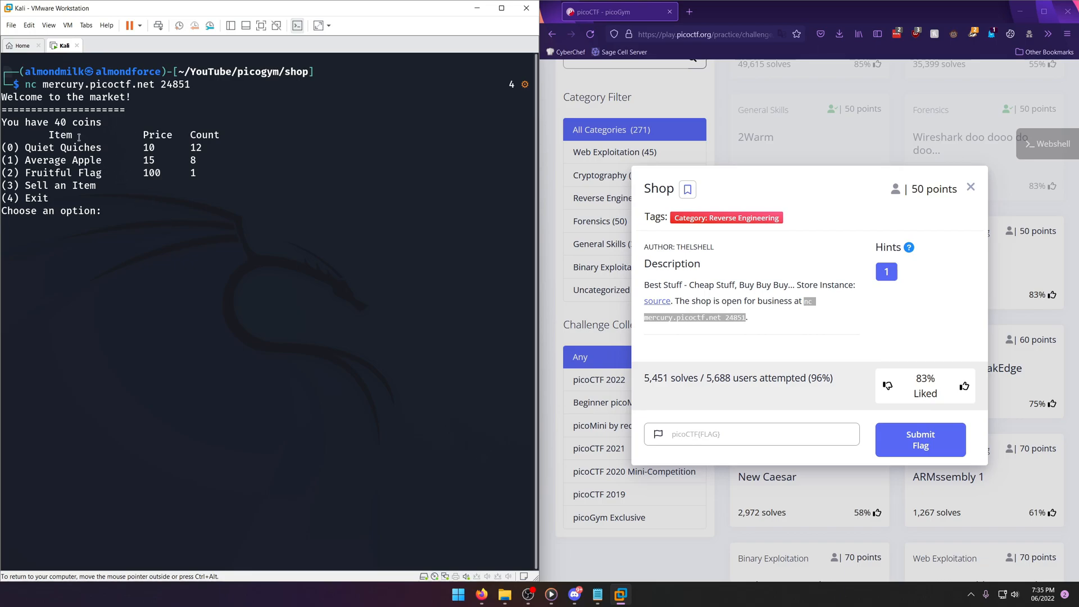
Choose item 0 (Quiet Quiche) and buy some so the balance drops from 40 to 20 coins.
double_click(75, 121)
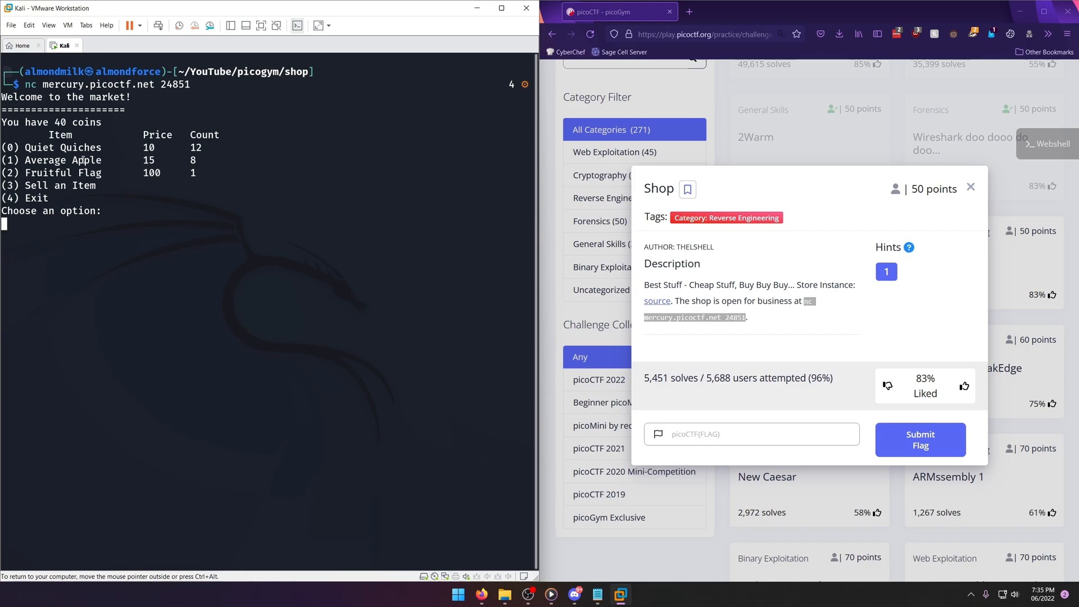
type("0")
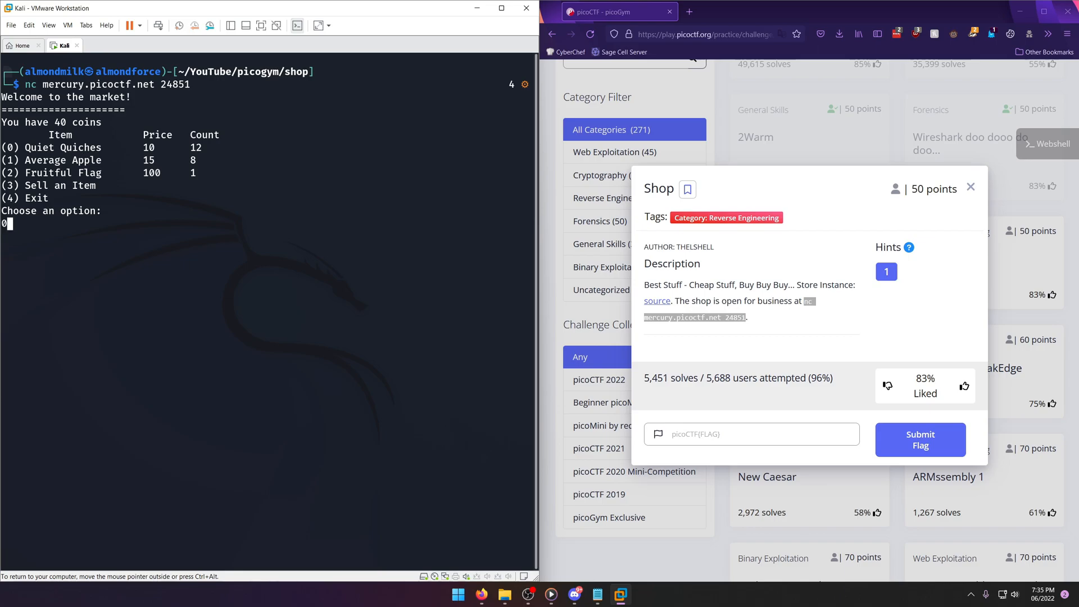
key("Return")
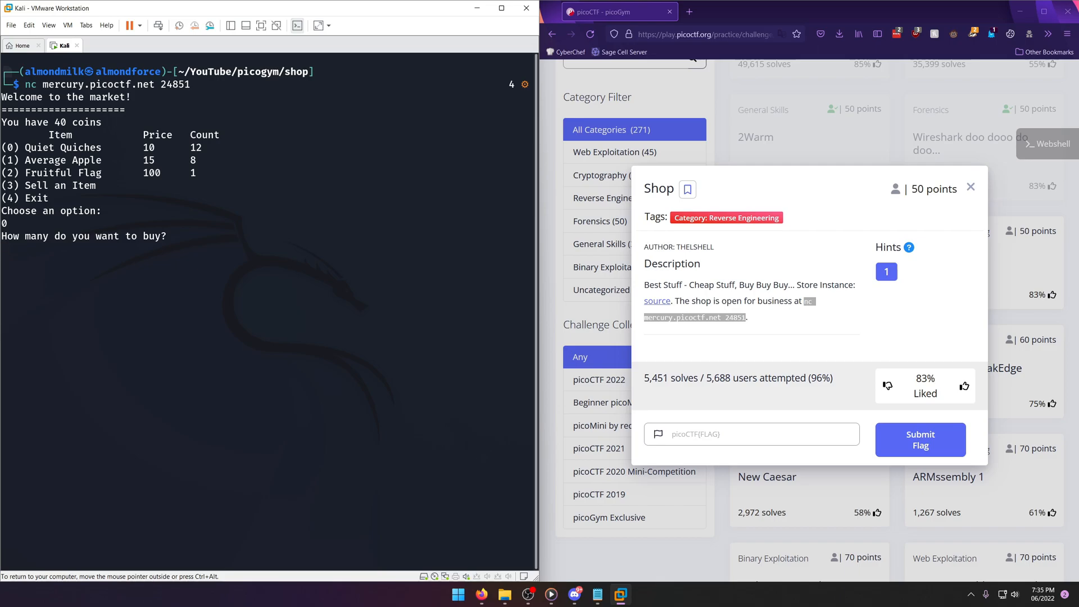
key("Return")
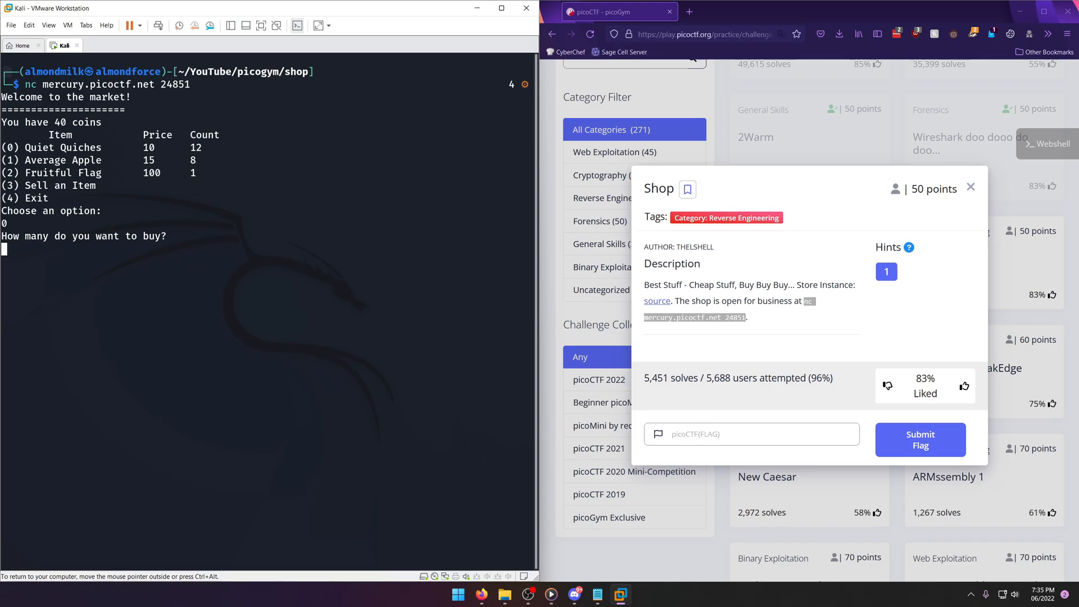
type("3")
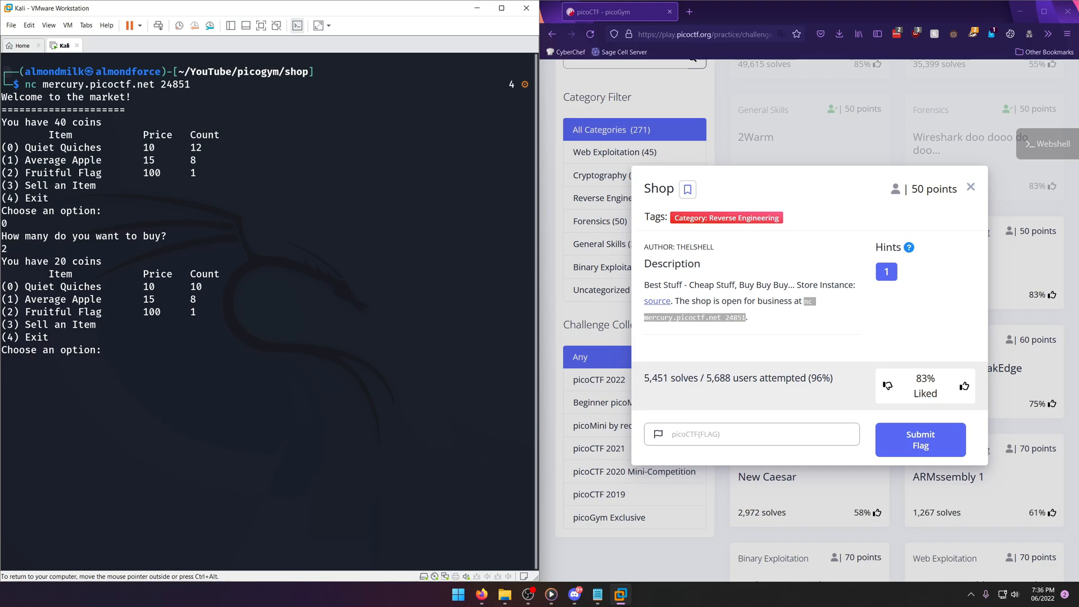
Buy -1337 Quiet Quiches via item 0 so the balance jumps to 13390 coins.
type("0")
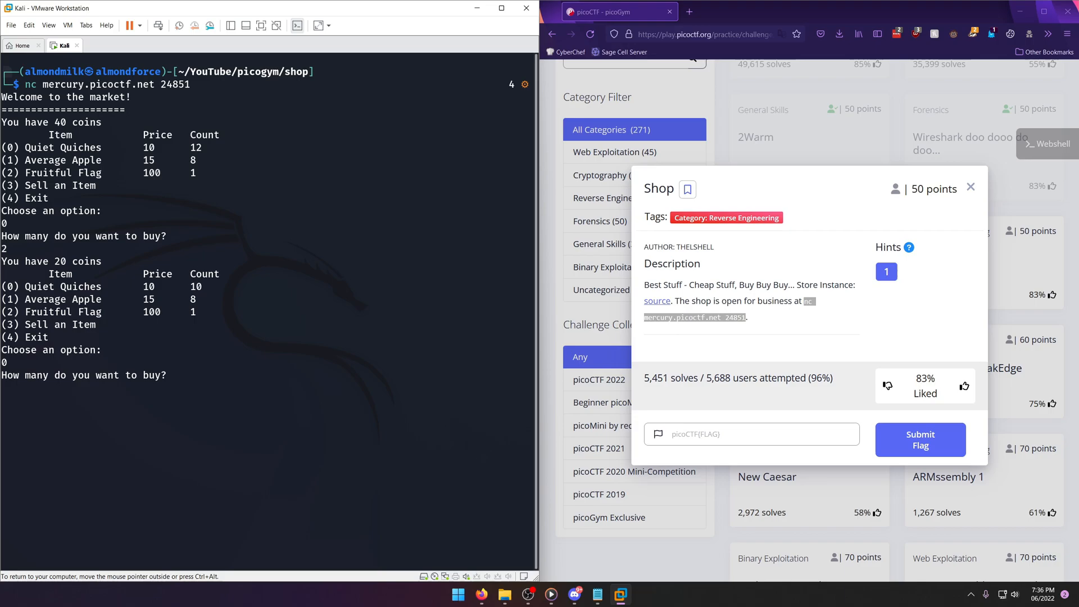
type("-133")
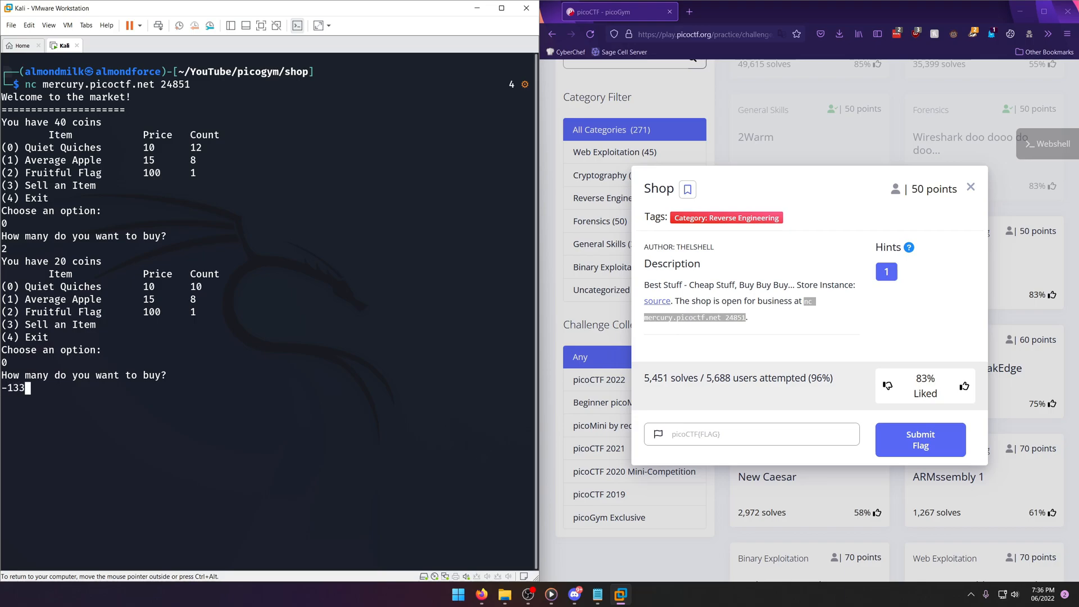
key("Return")
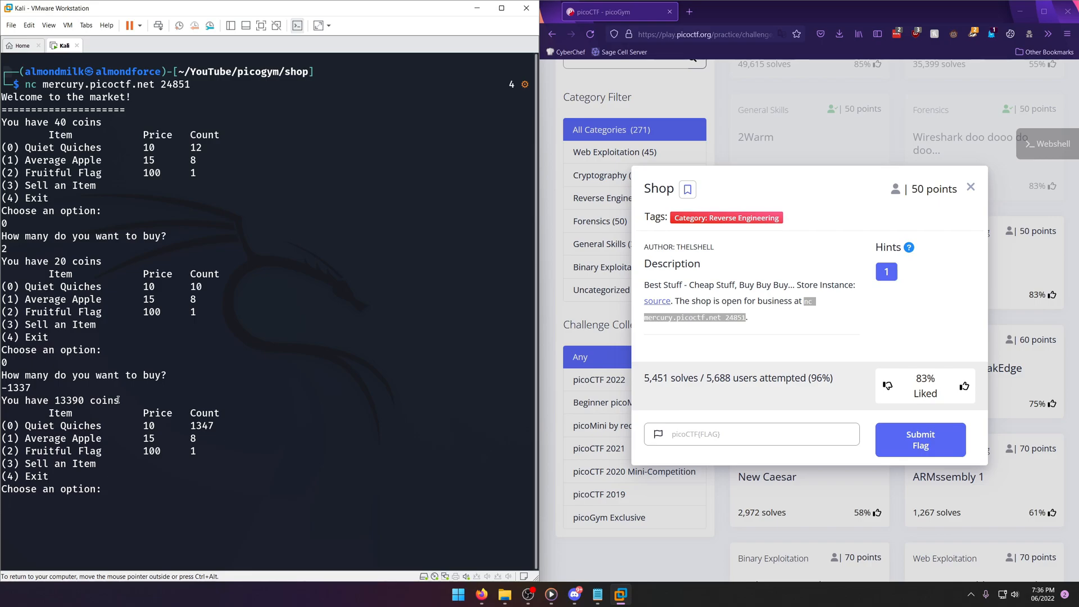
key("Return")
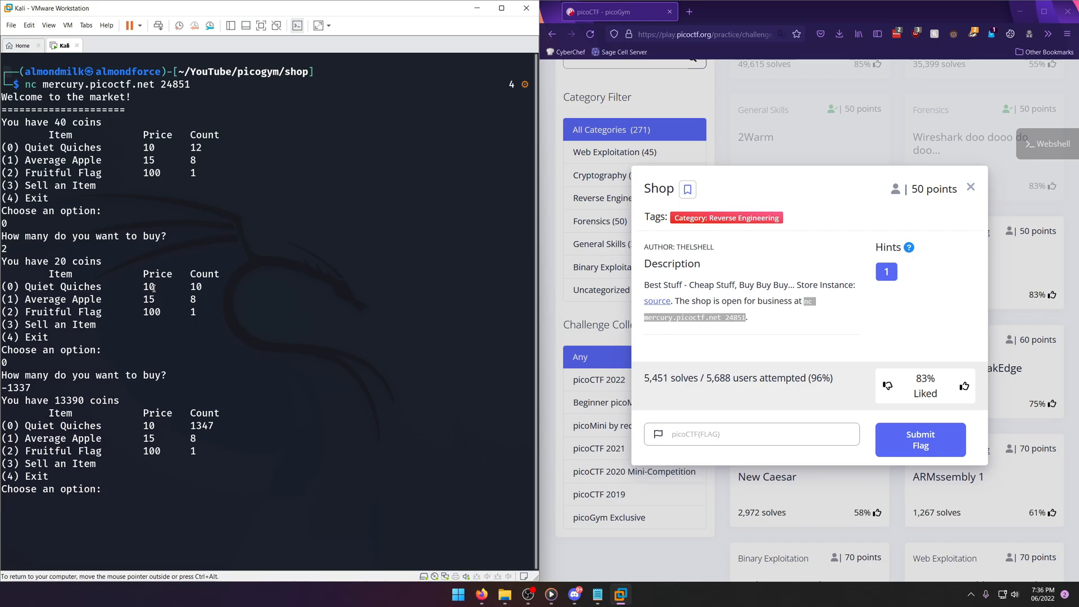
double_click(74, 400)
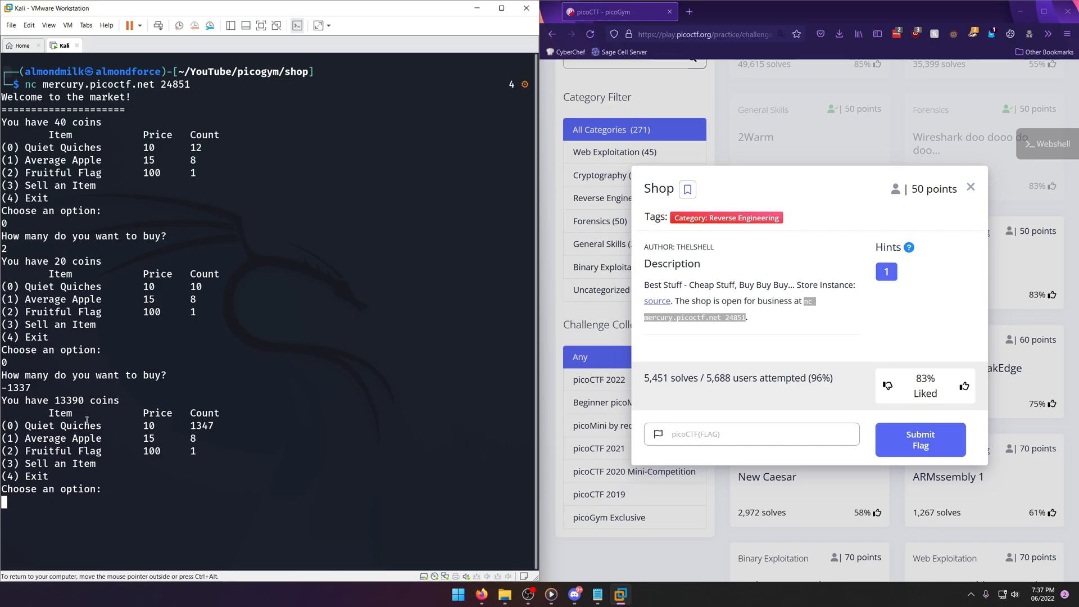
Buy one Fruitful Flag (item 2) and copy the printed decimal numbers.
type("2")
type("1")
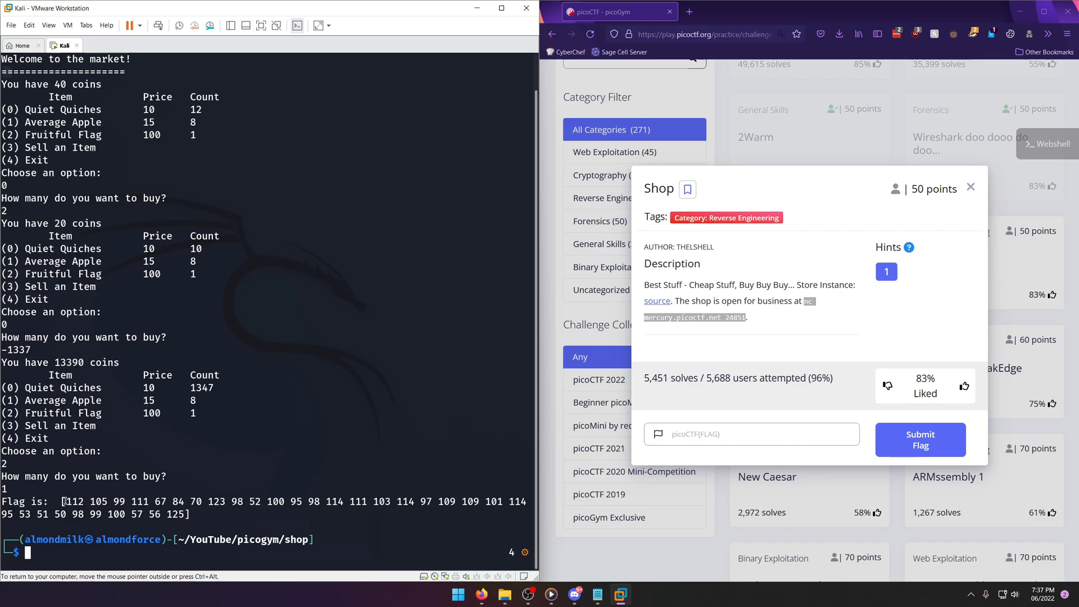
right_click(200, 427)
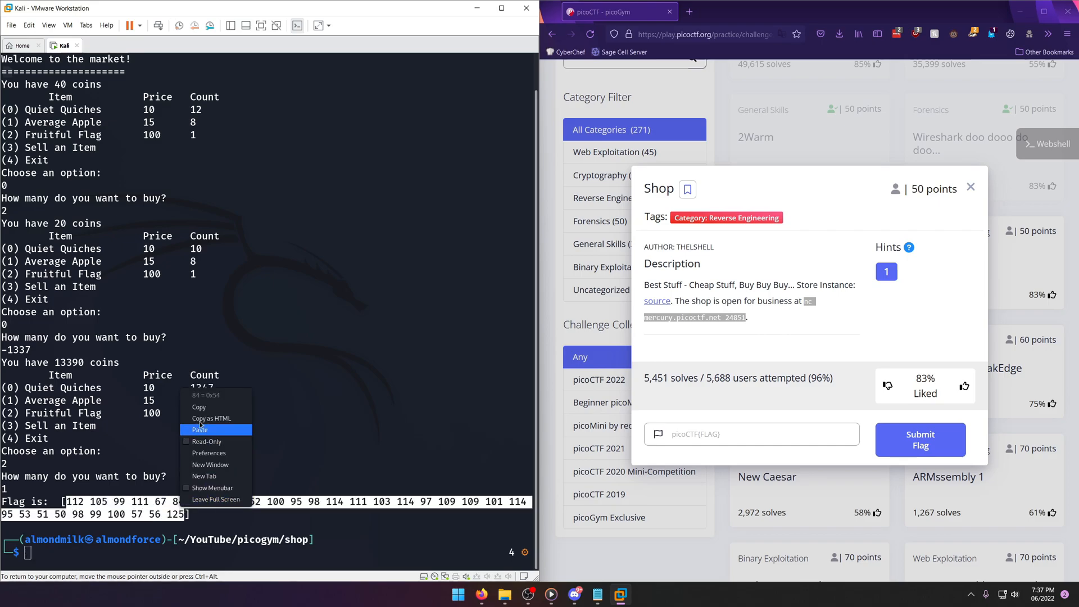
left_click(199, 429)
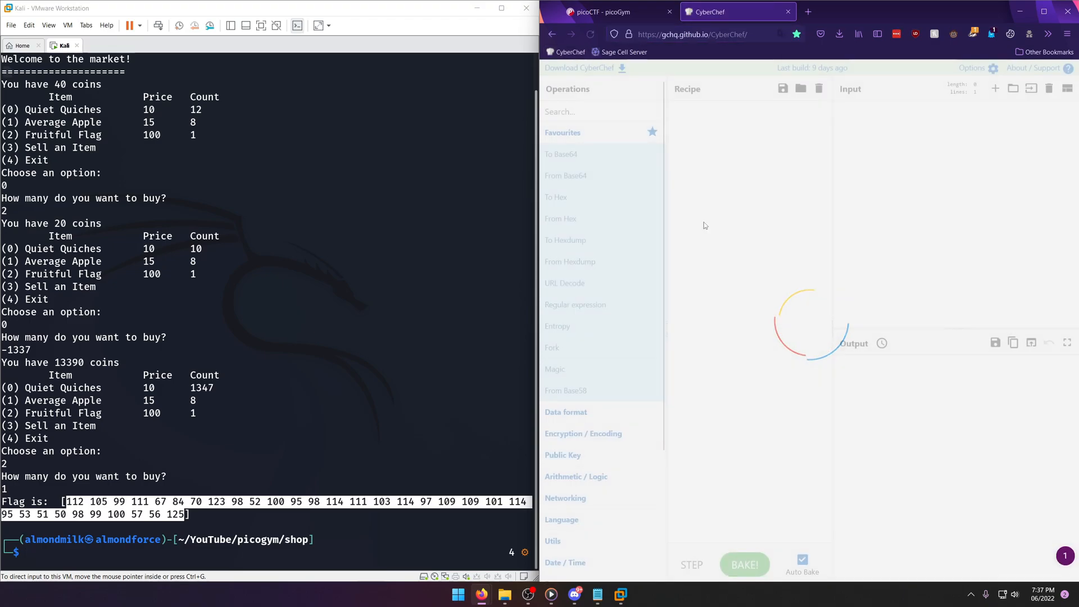
Add a From Decimal operation to the recipe to reveal the picoCTF flag text.
type("decim")
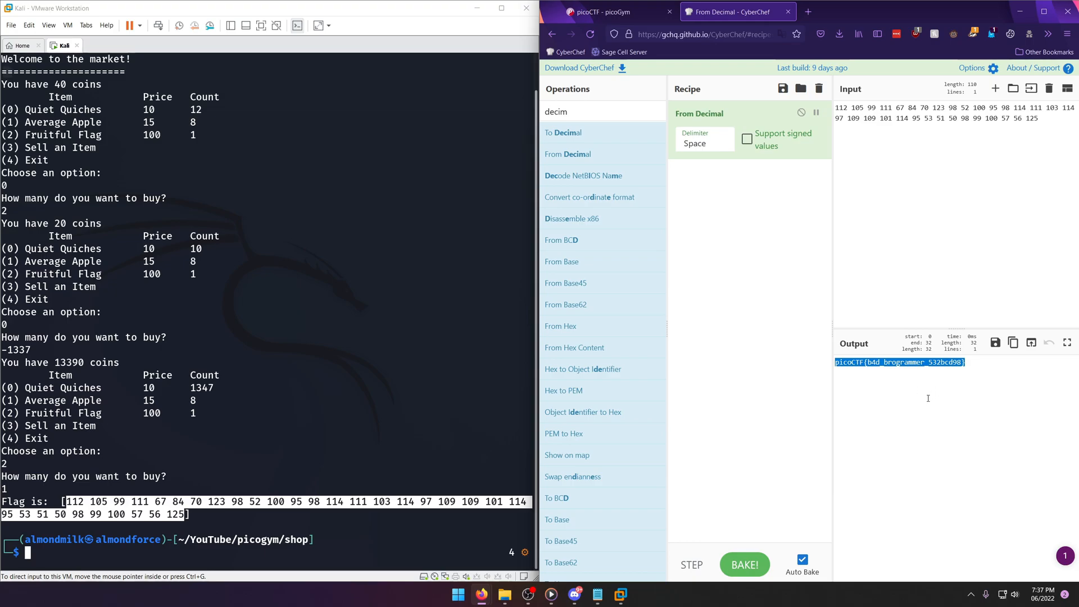
mouse_move(953, 419)
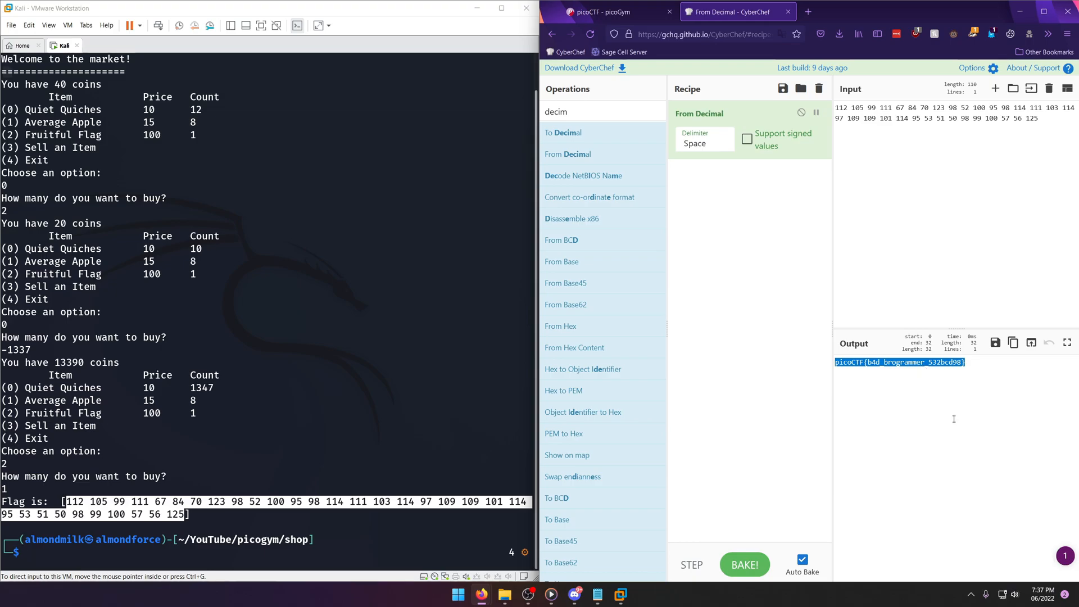
Submit the decoded flag for Shop and dismiss the 'Hurray! You earned 50 points' banner.
left_click(612, 12)
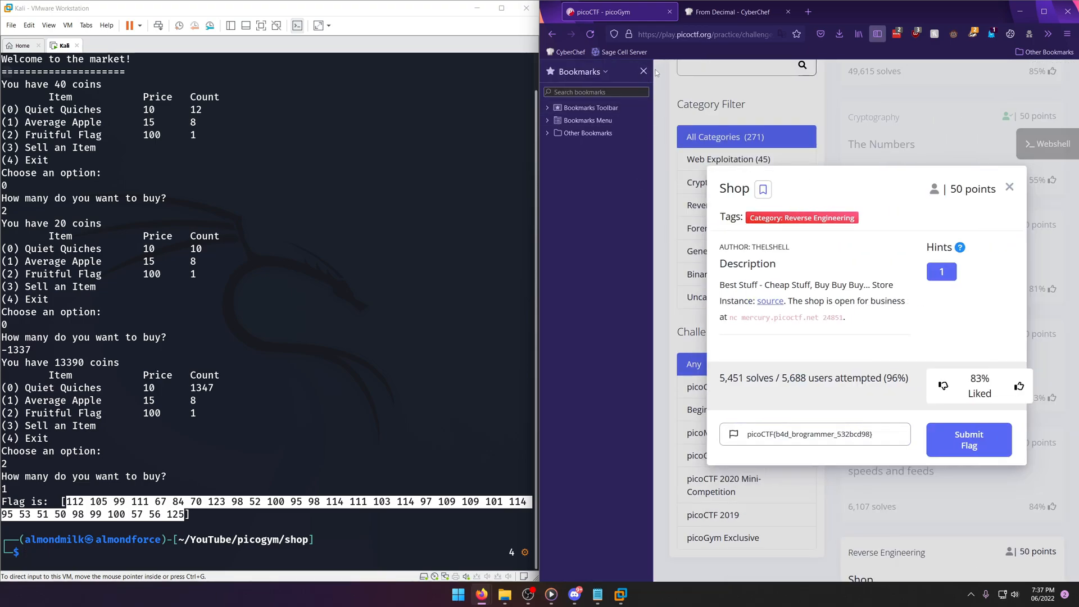
left_click(968, 440)
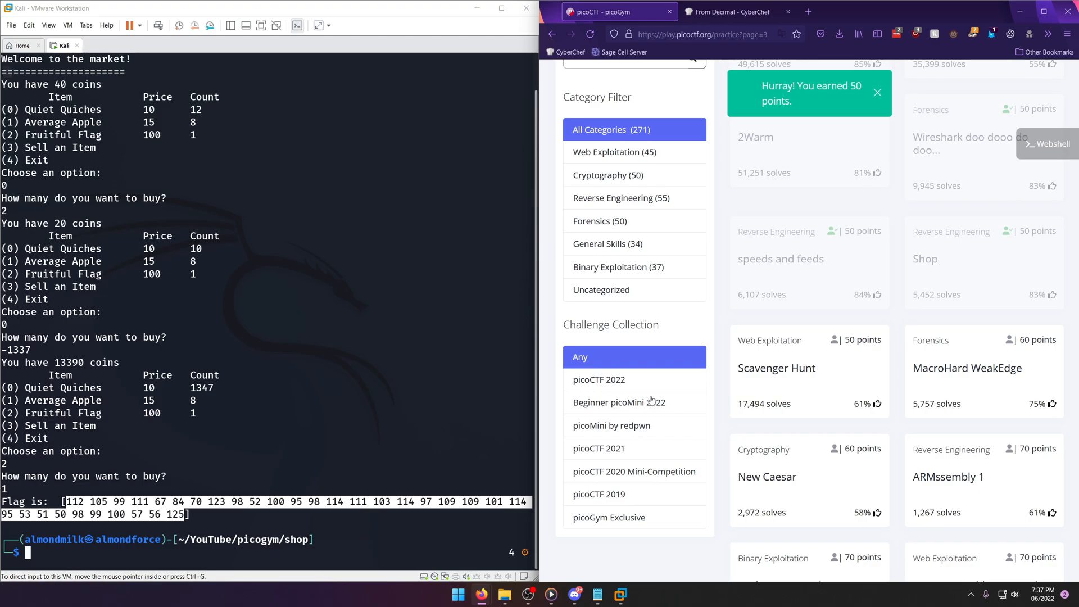
left_click(877, 93)
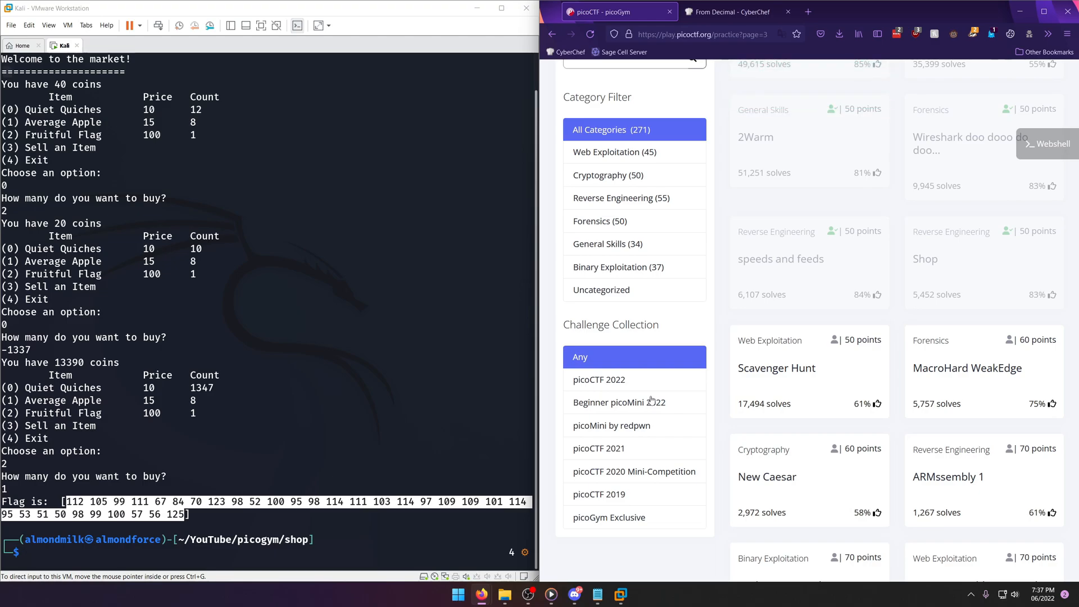